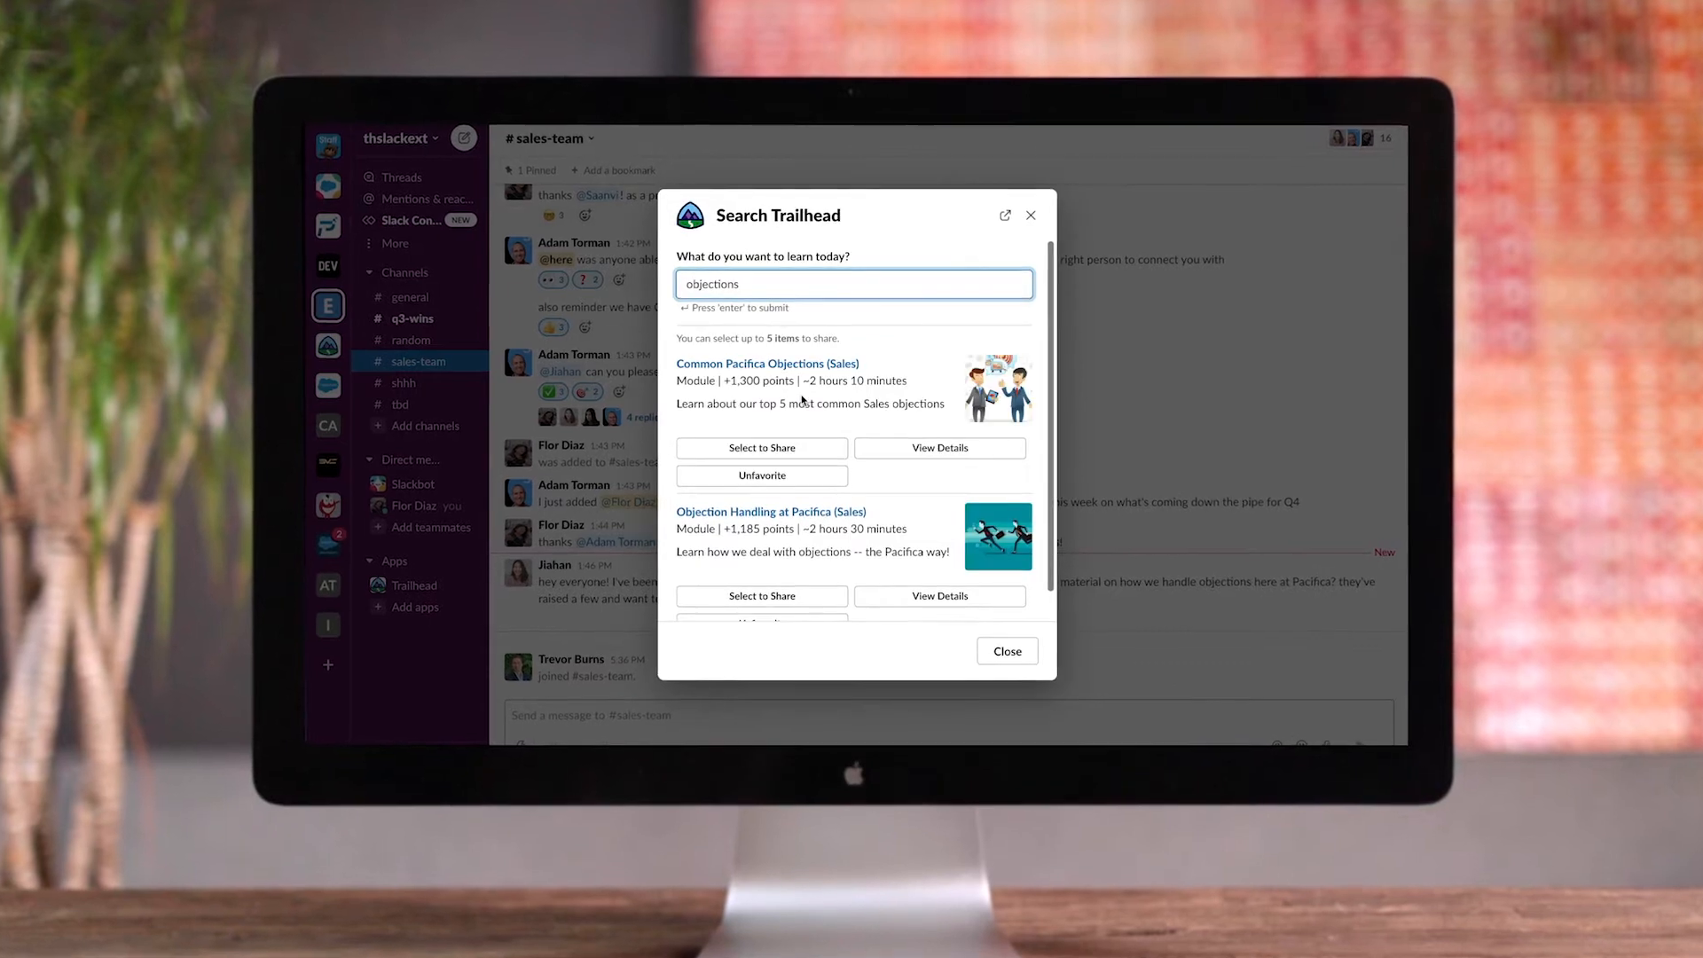
# Connect the Trailhead account to the Pacifica workspace and allow its permissions
pyautogui.click(761, 447)
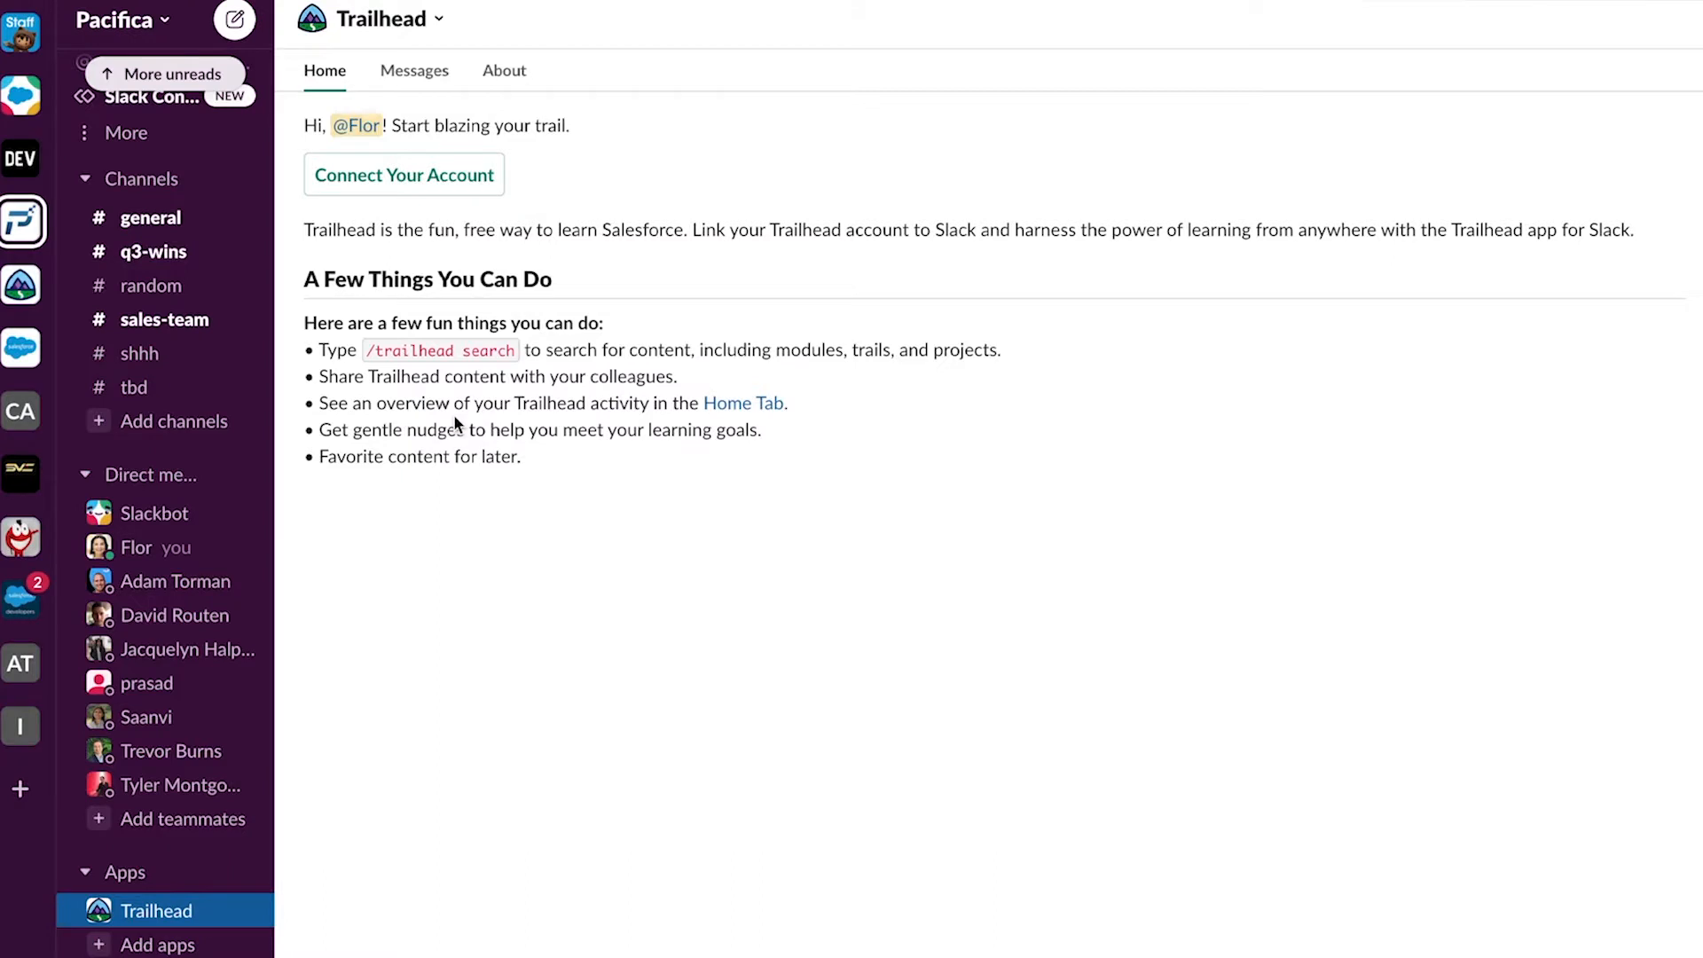
pyautogui.moveTo(388, 184)
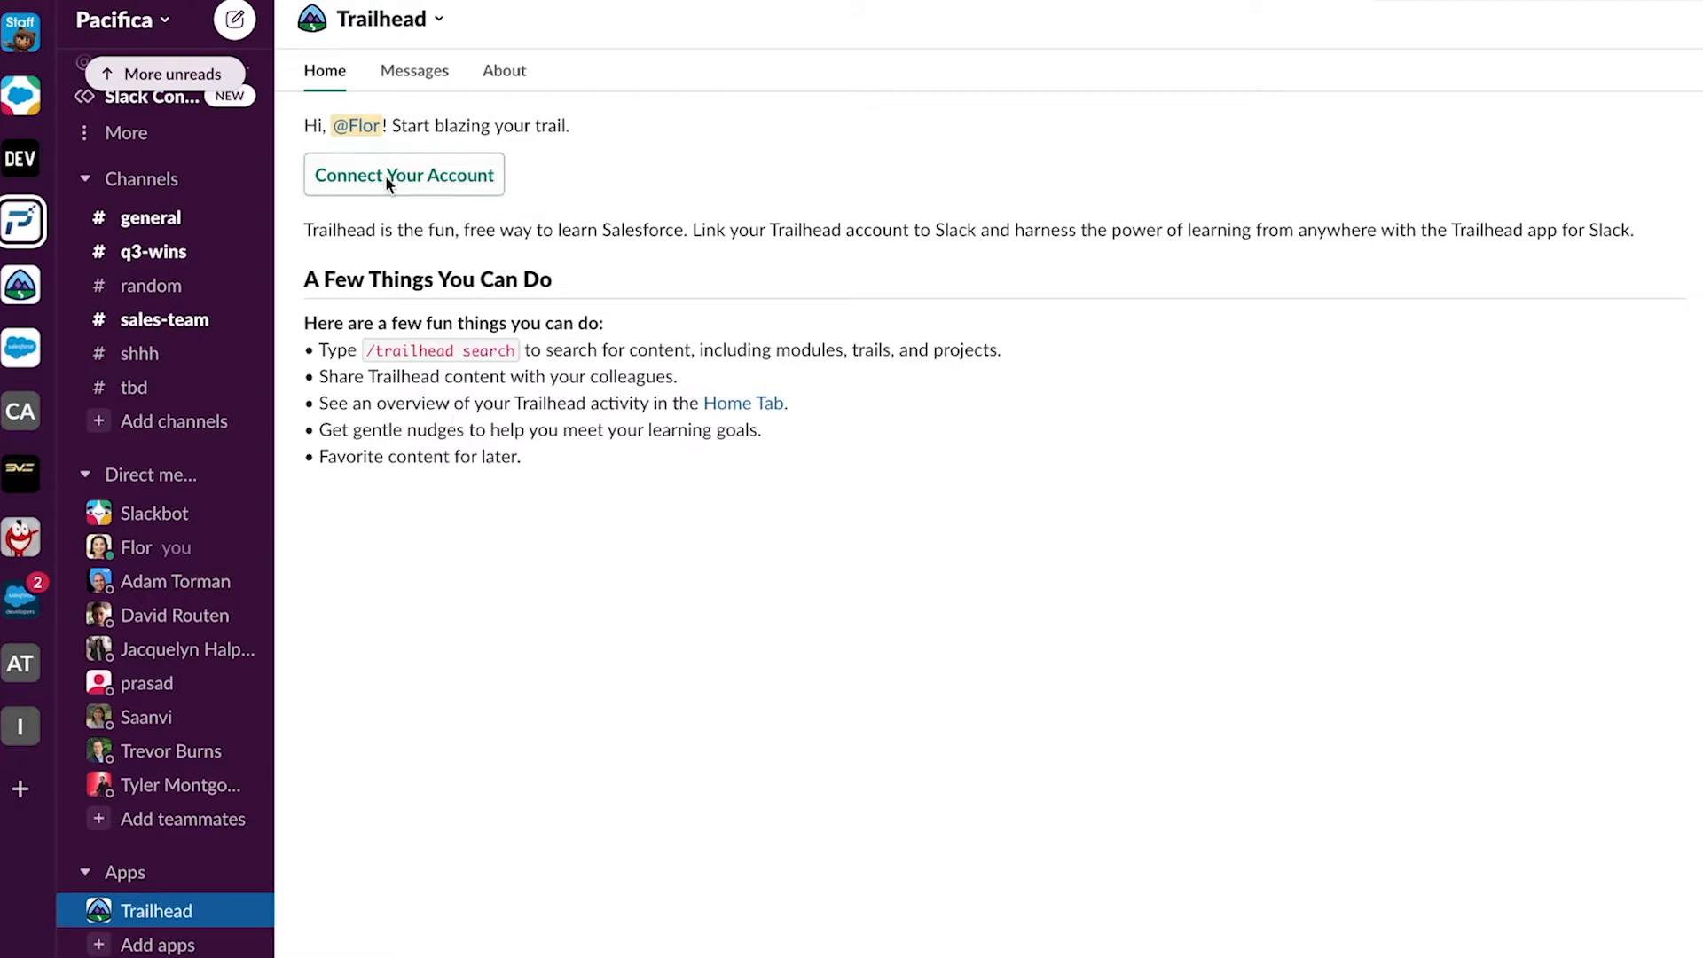
pyautogui.click(404, 175)
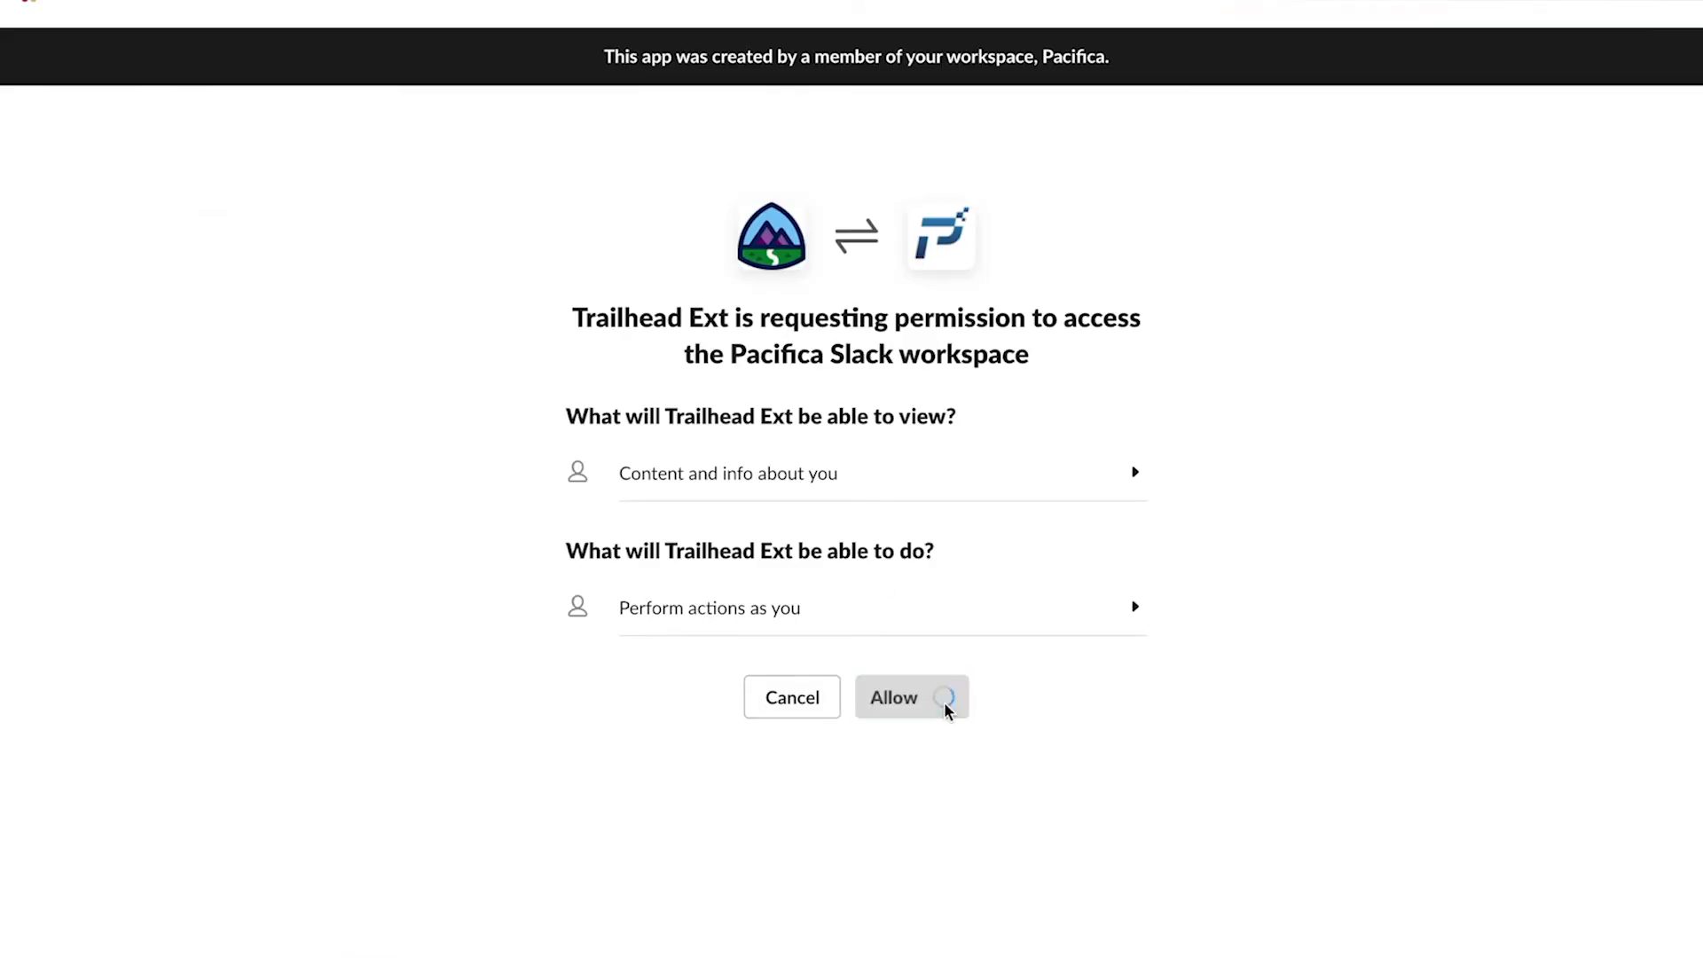
pyautogui.click(893, 697)
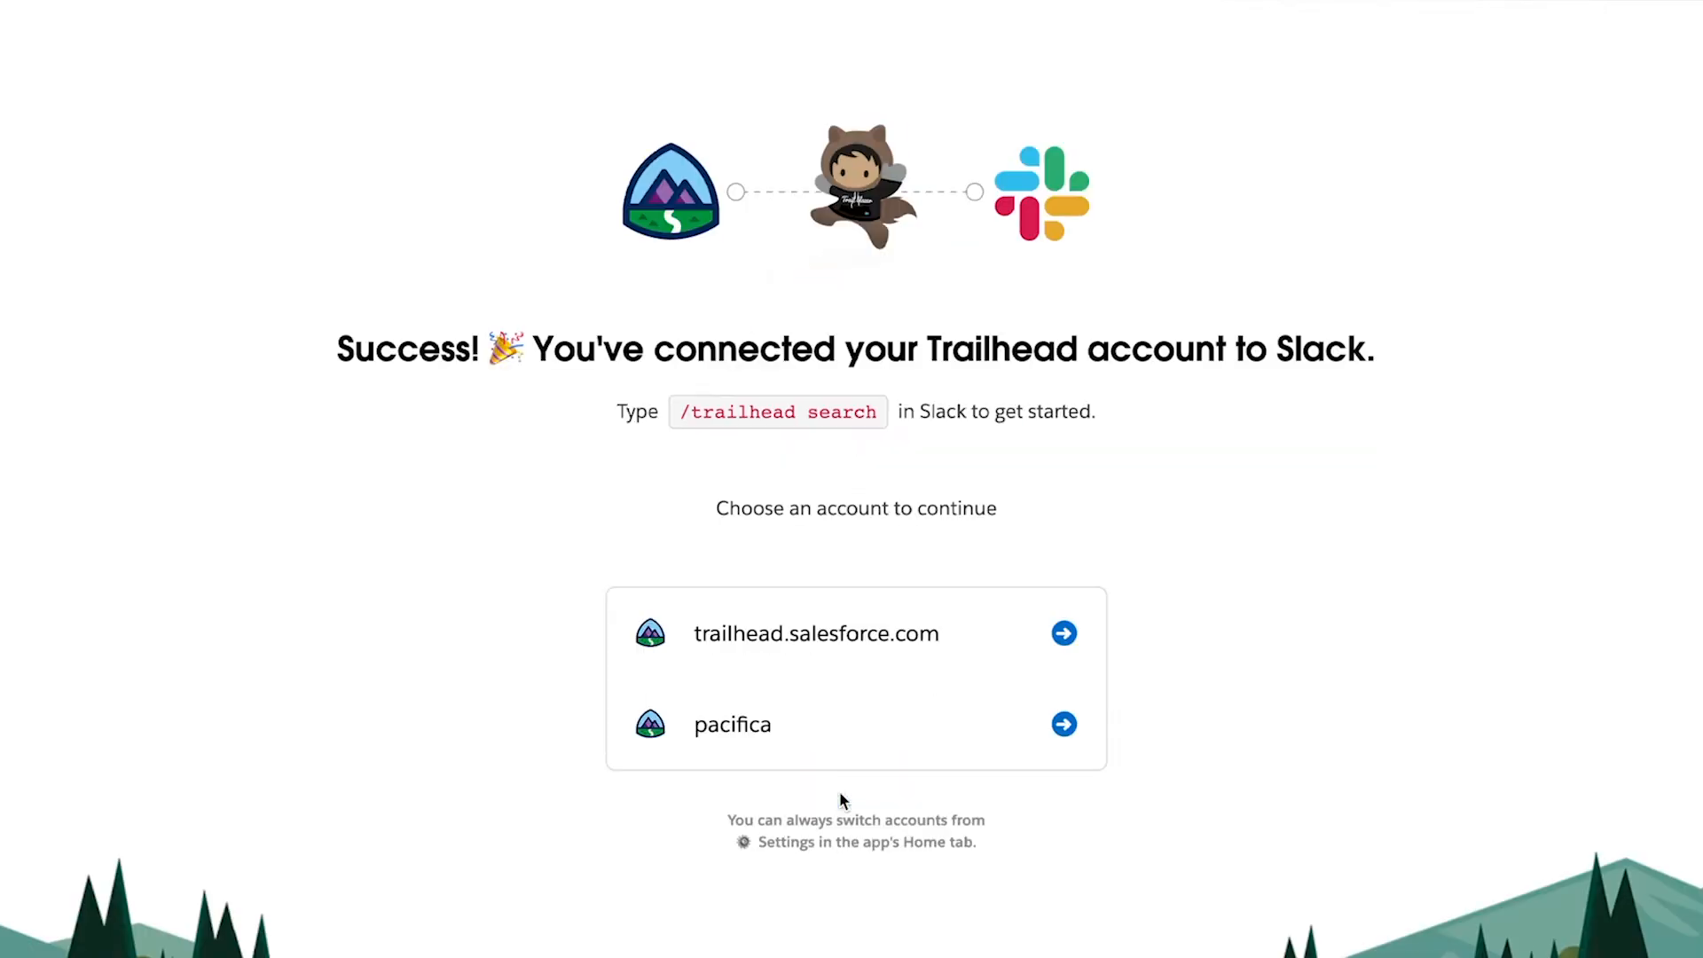
pyautogui.click(1064, 724)
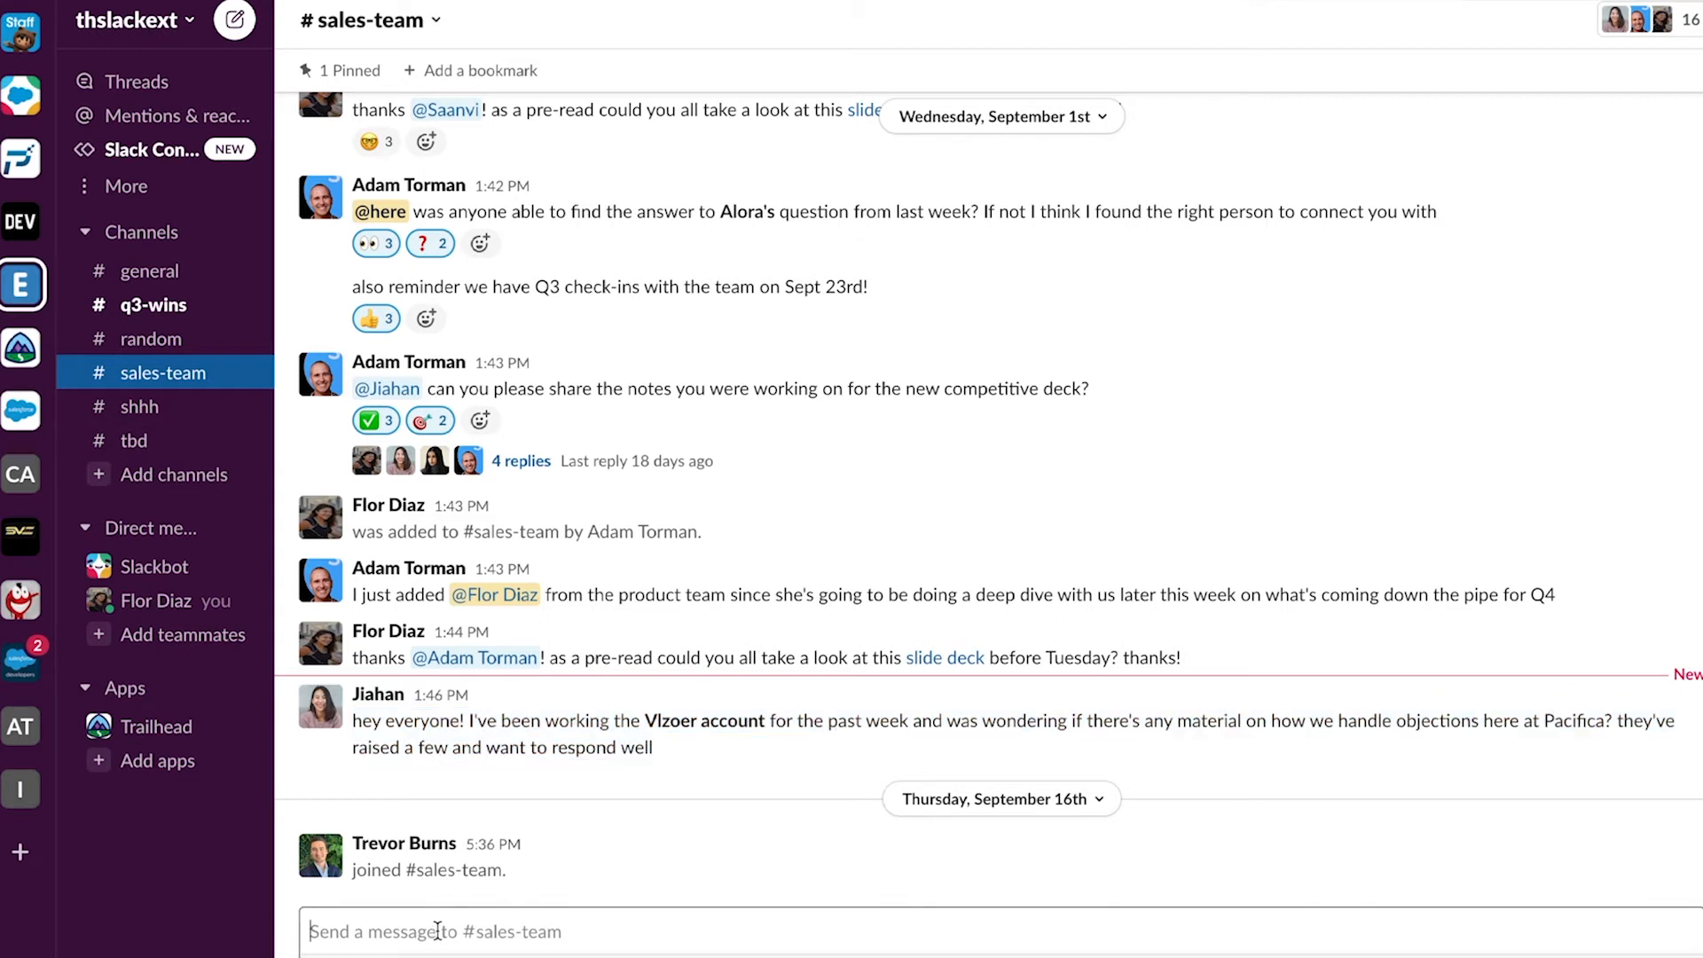
# Search Trailhead for 'objections' and select Common Pacifica Objections and Objection Handling at Pacifica
pyautogui.write('/trailhead')
pyautogui.write('objections')
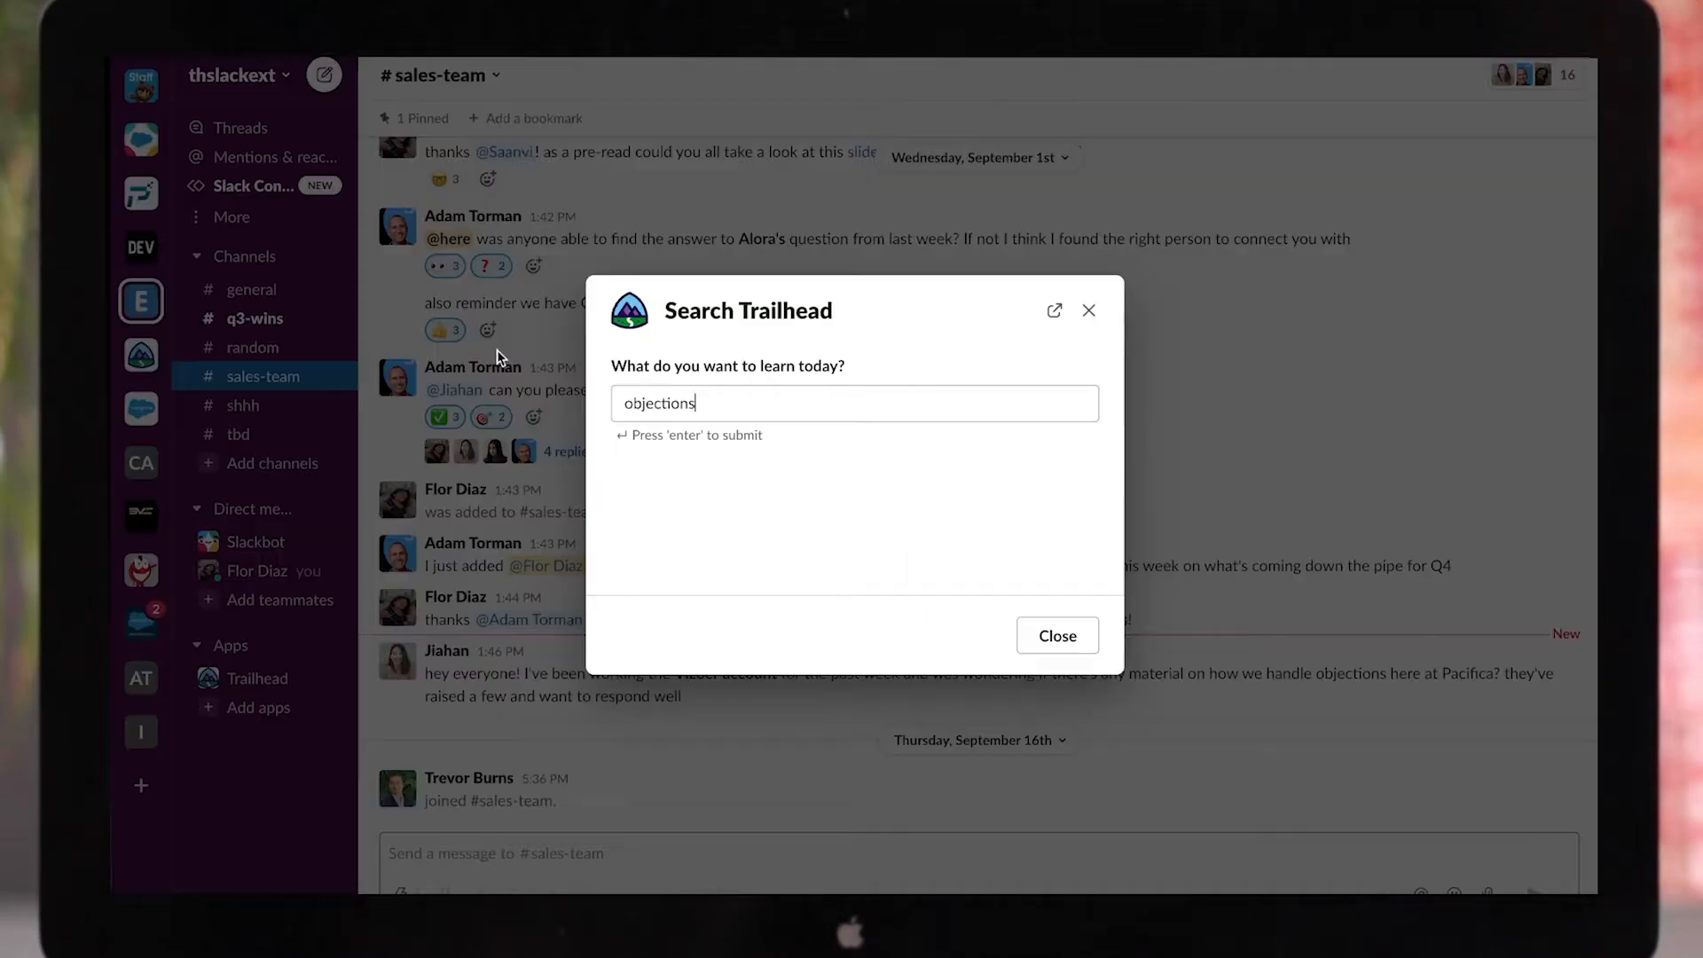
pyautogui.press('enter')
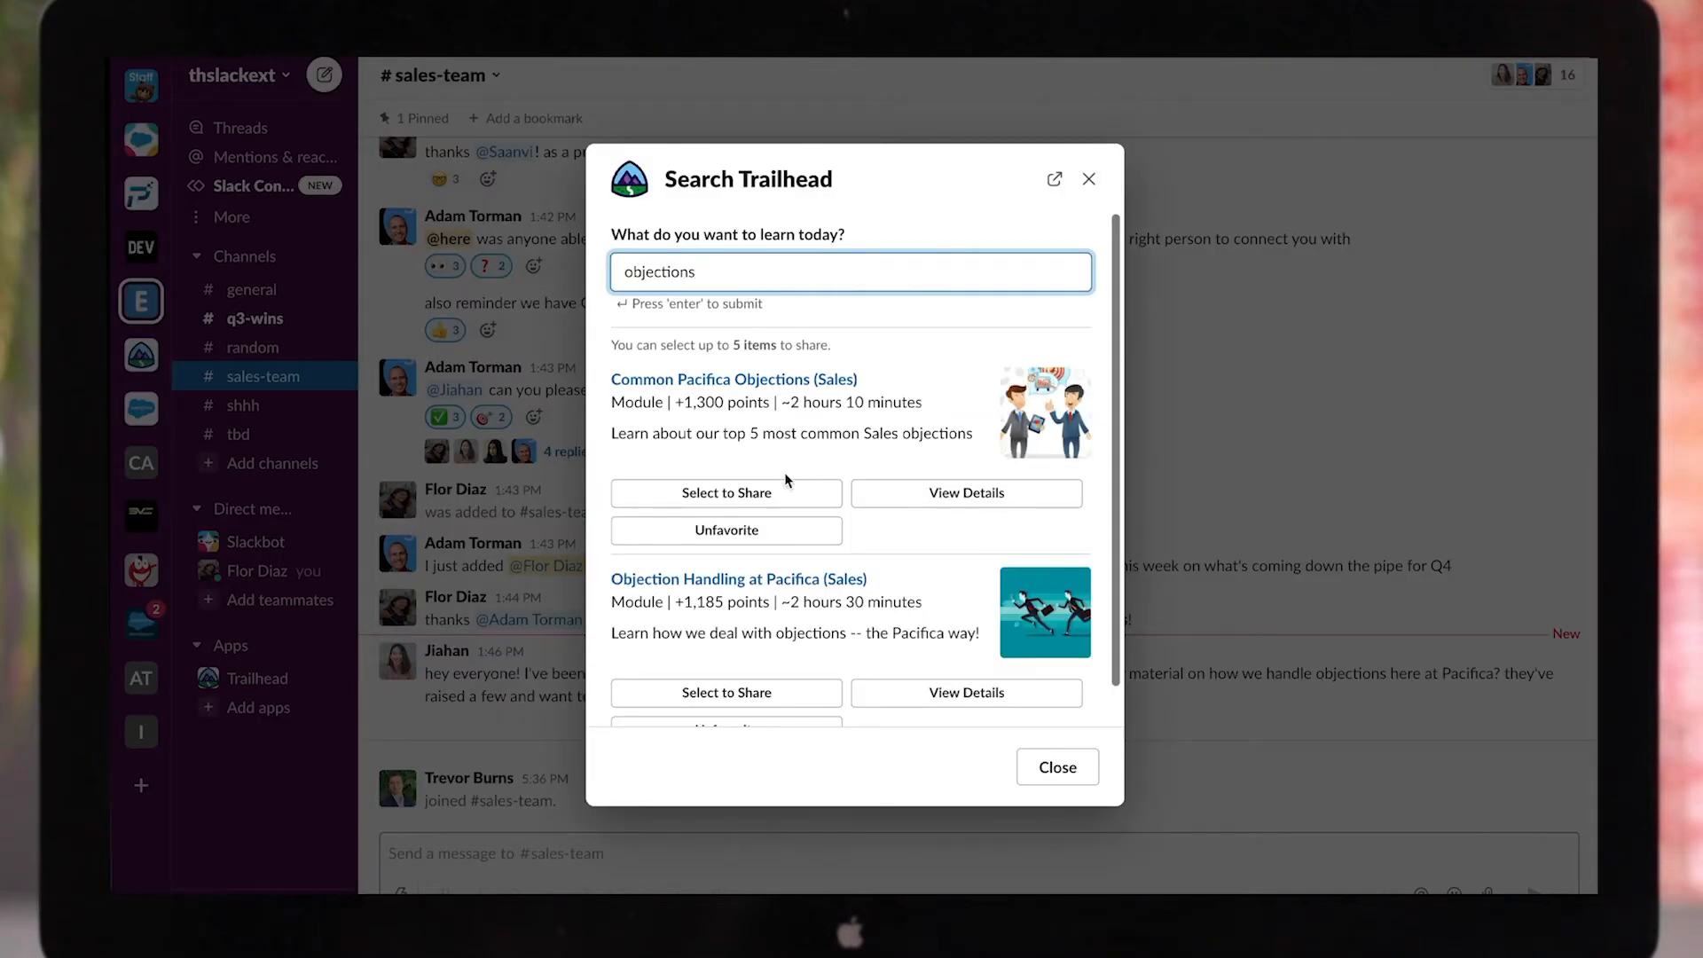
pyautogui.click(726, 493)
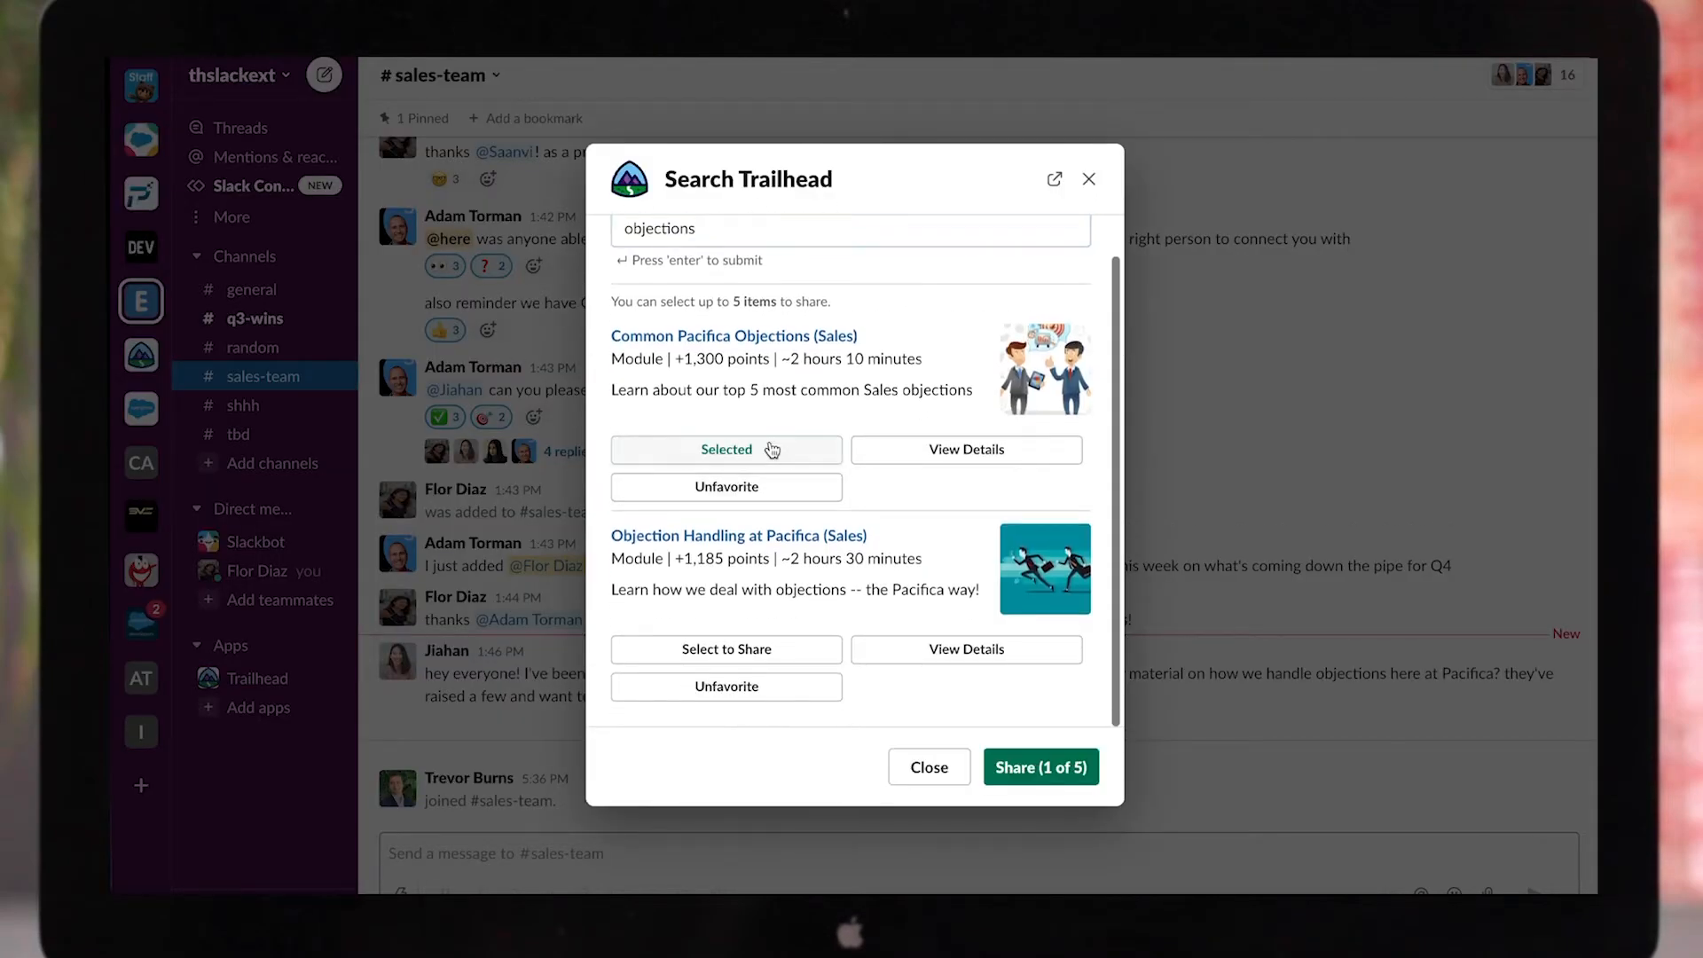
pyautogui.click(1040, 766)
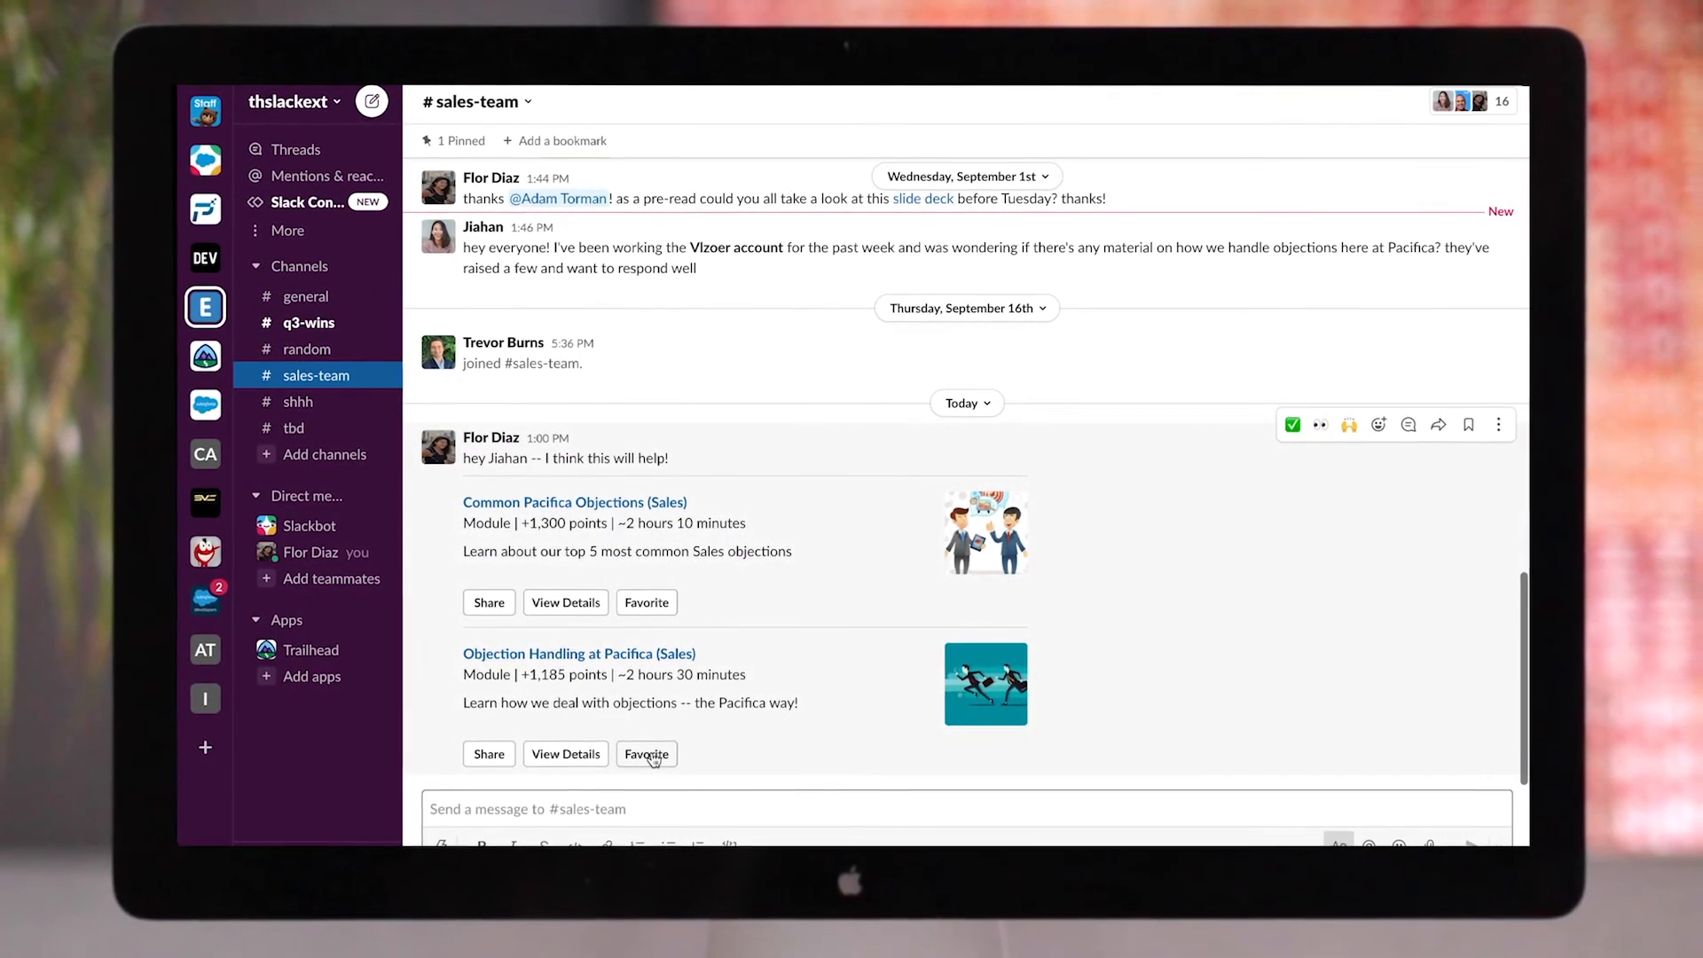
# Favorite the Objection Handling at Pacifica (Sales) module from the shared message
pyautogui.click(645, 754)
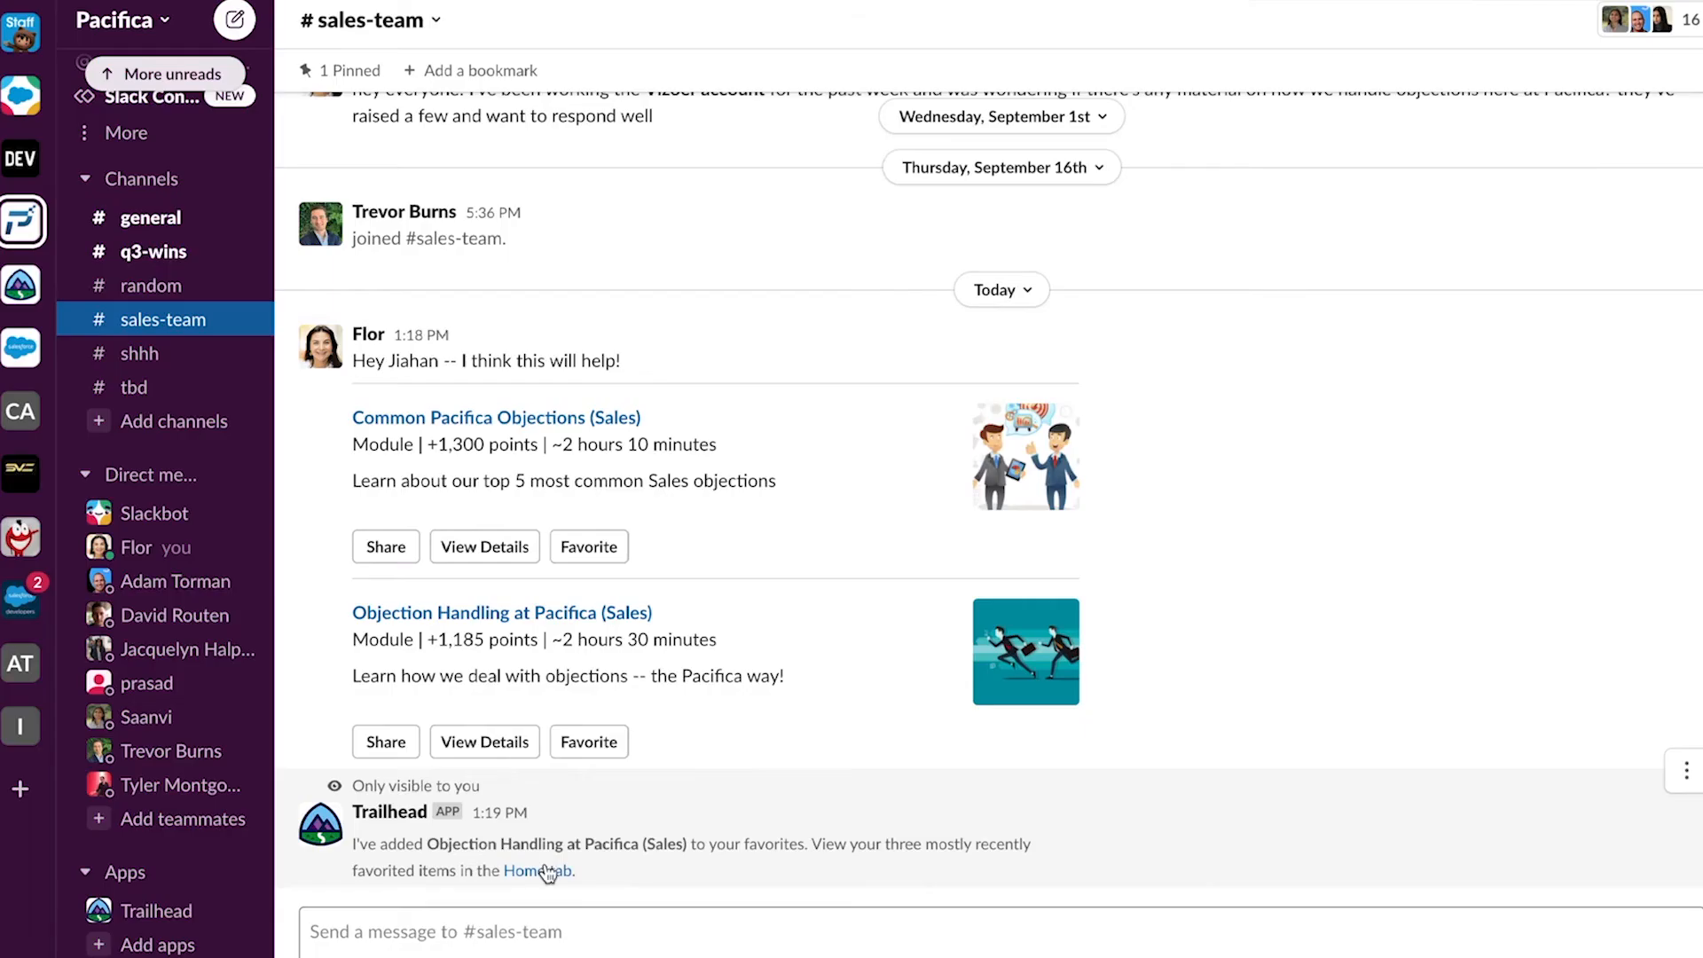
# Open the Trailhead Home tab and switch its view to In Progress
pyautogui.click(546, 870)
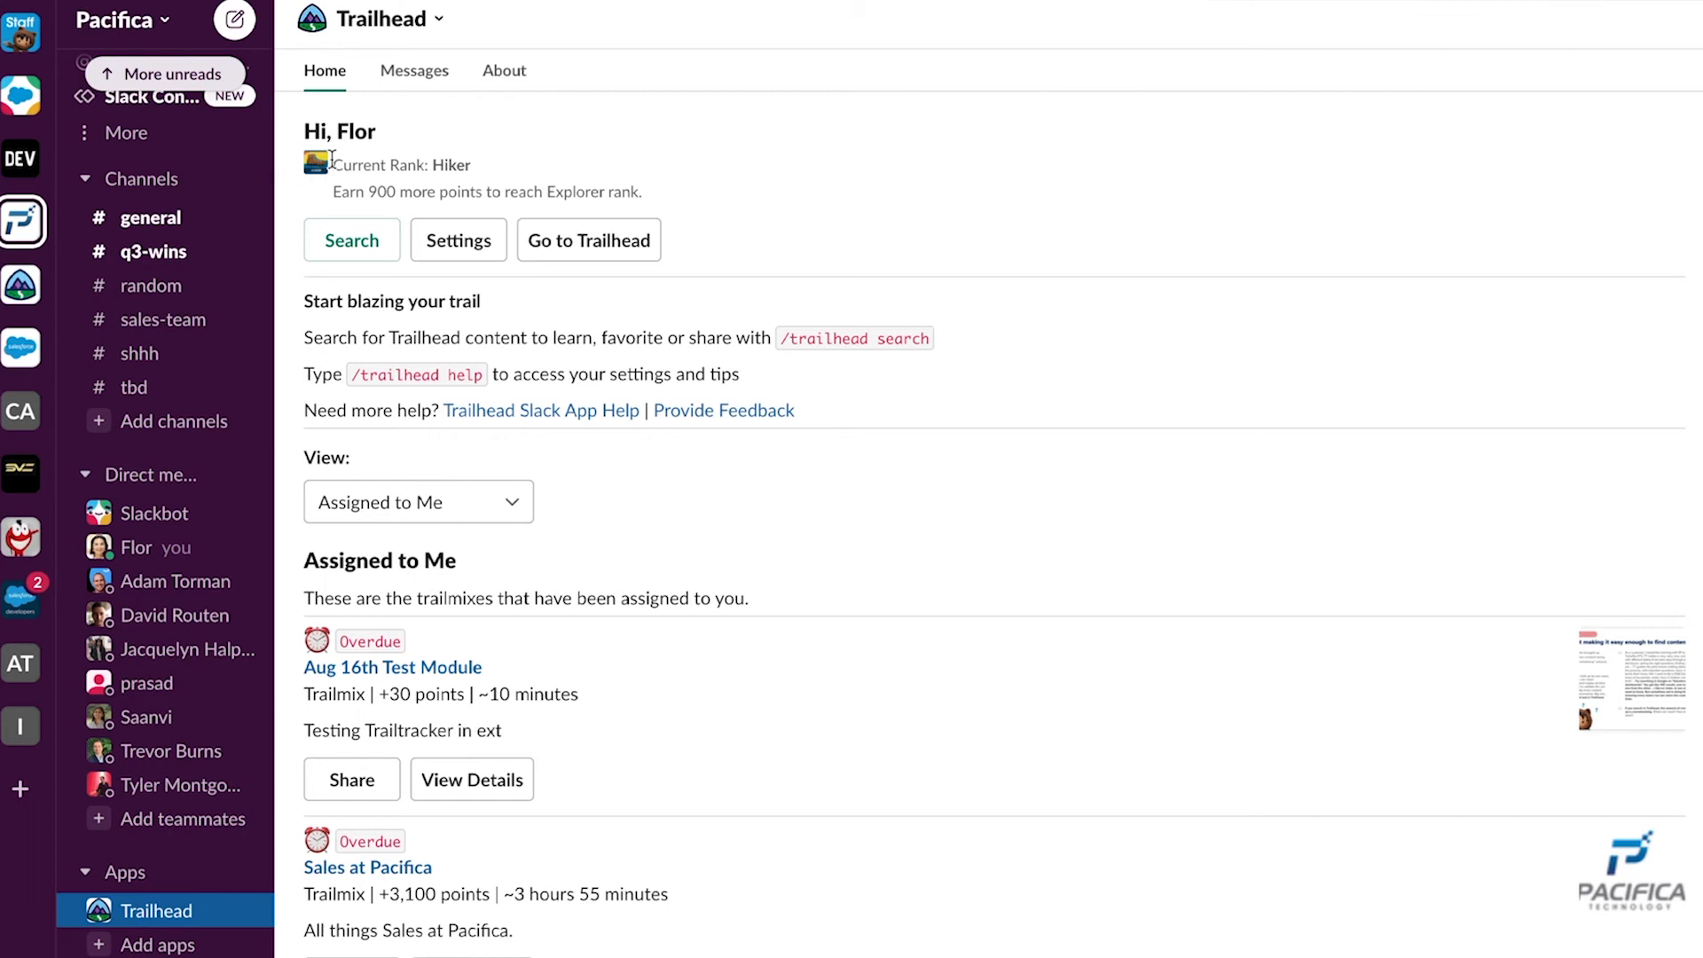
pyautogui.moveTo(350, 454)
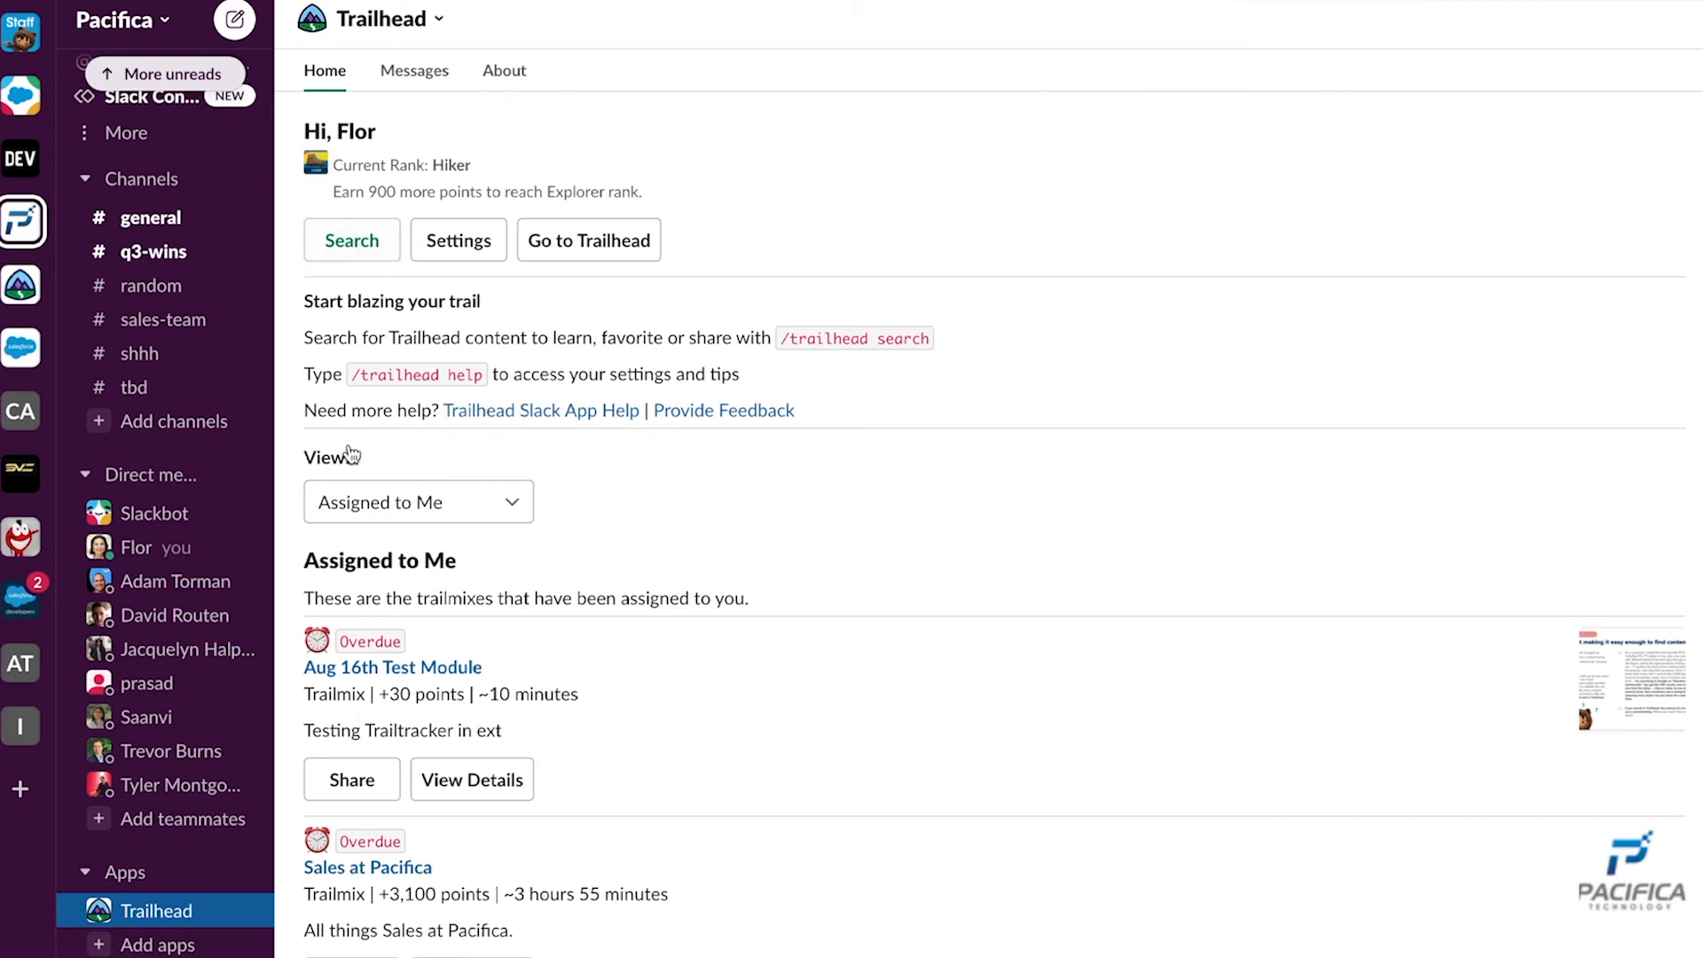
pyautogui.click(417, 502)
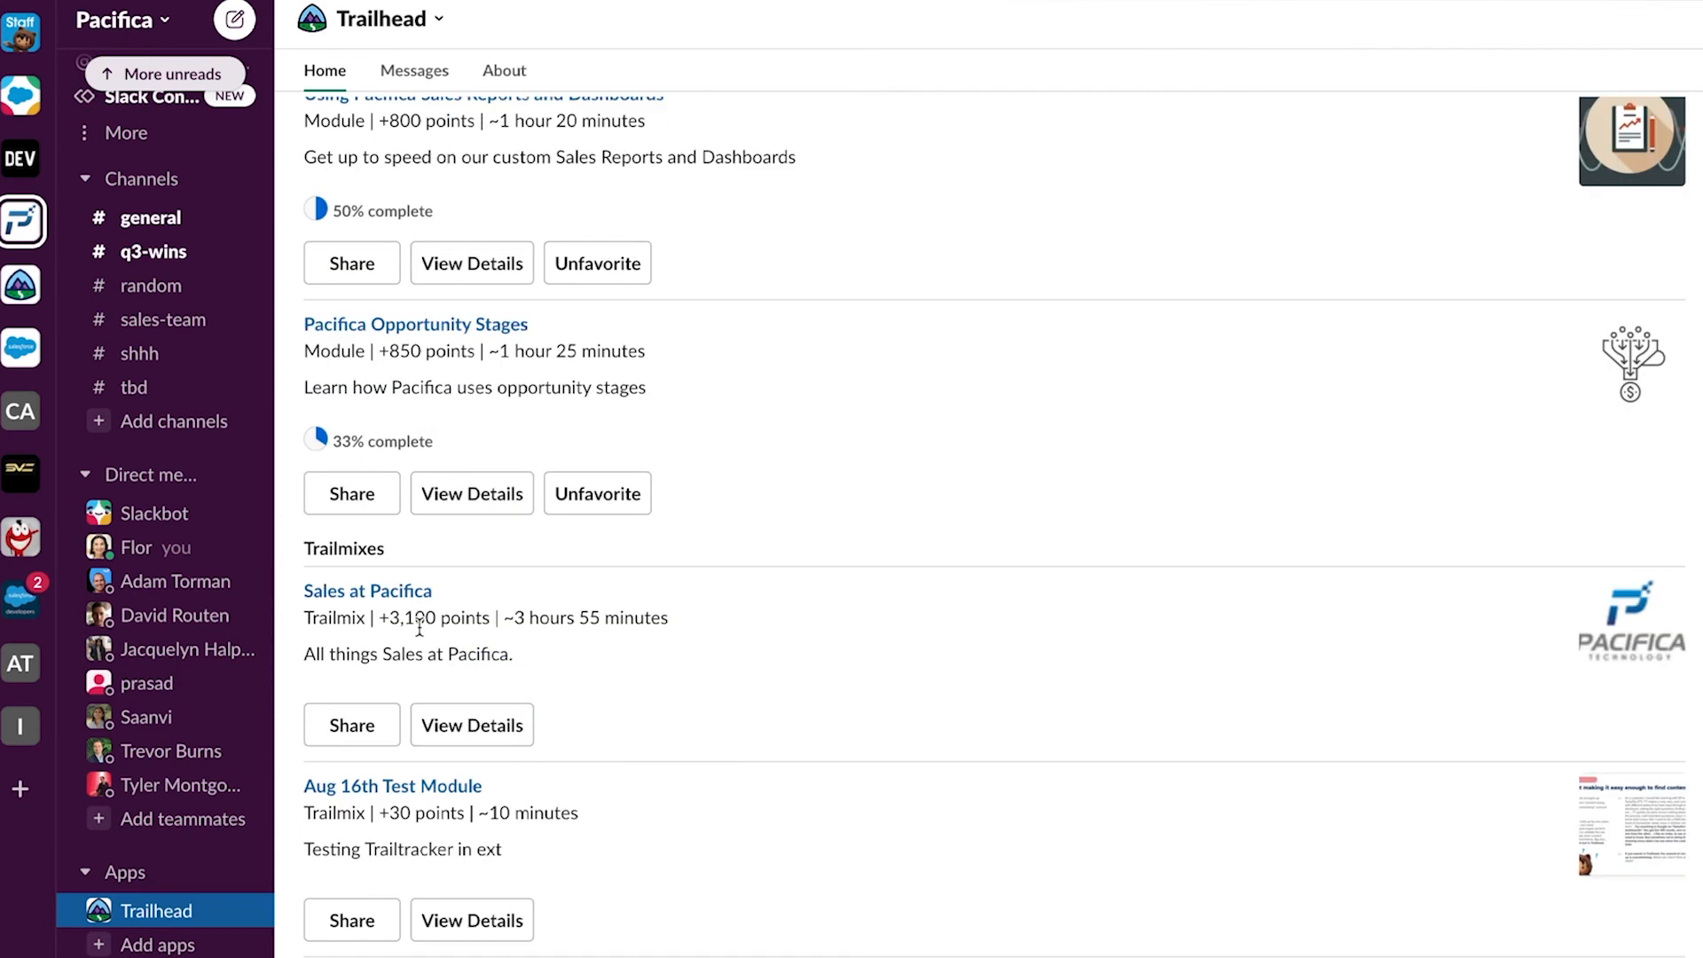
# Switch the Trailhead Home tab view to Favorites
pyautogui.click(417, 384)
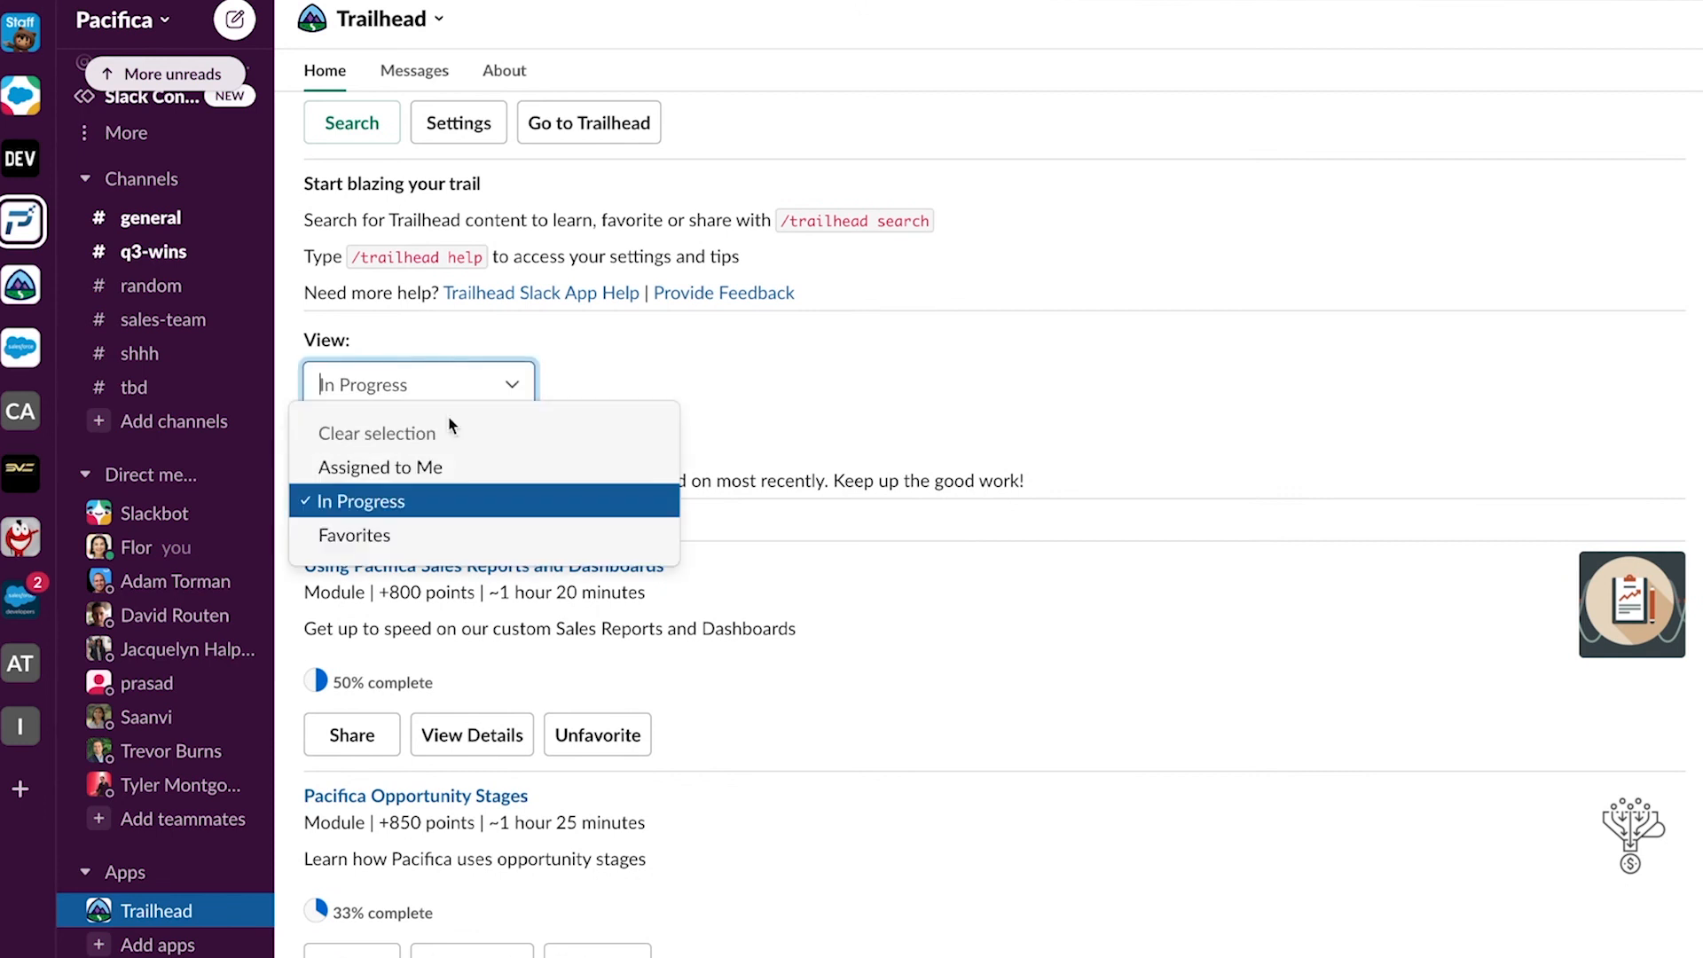
pyautogui.click(353, 534)
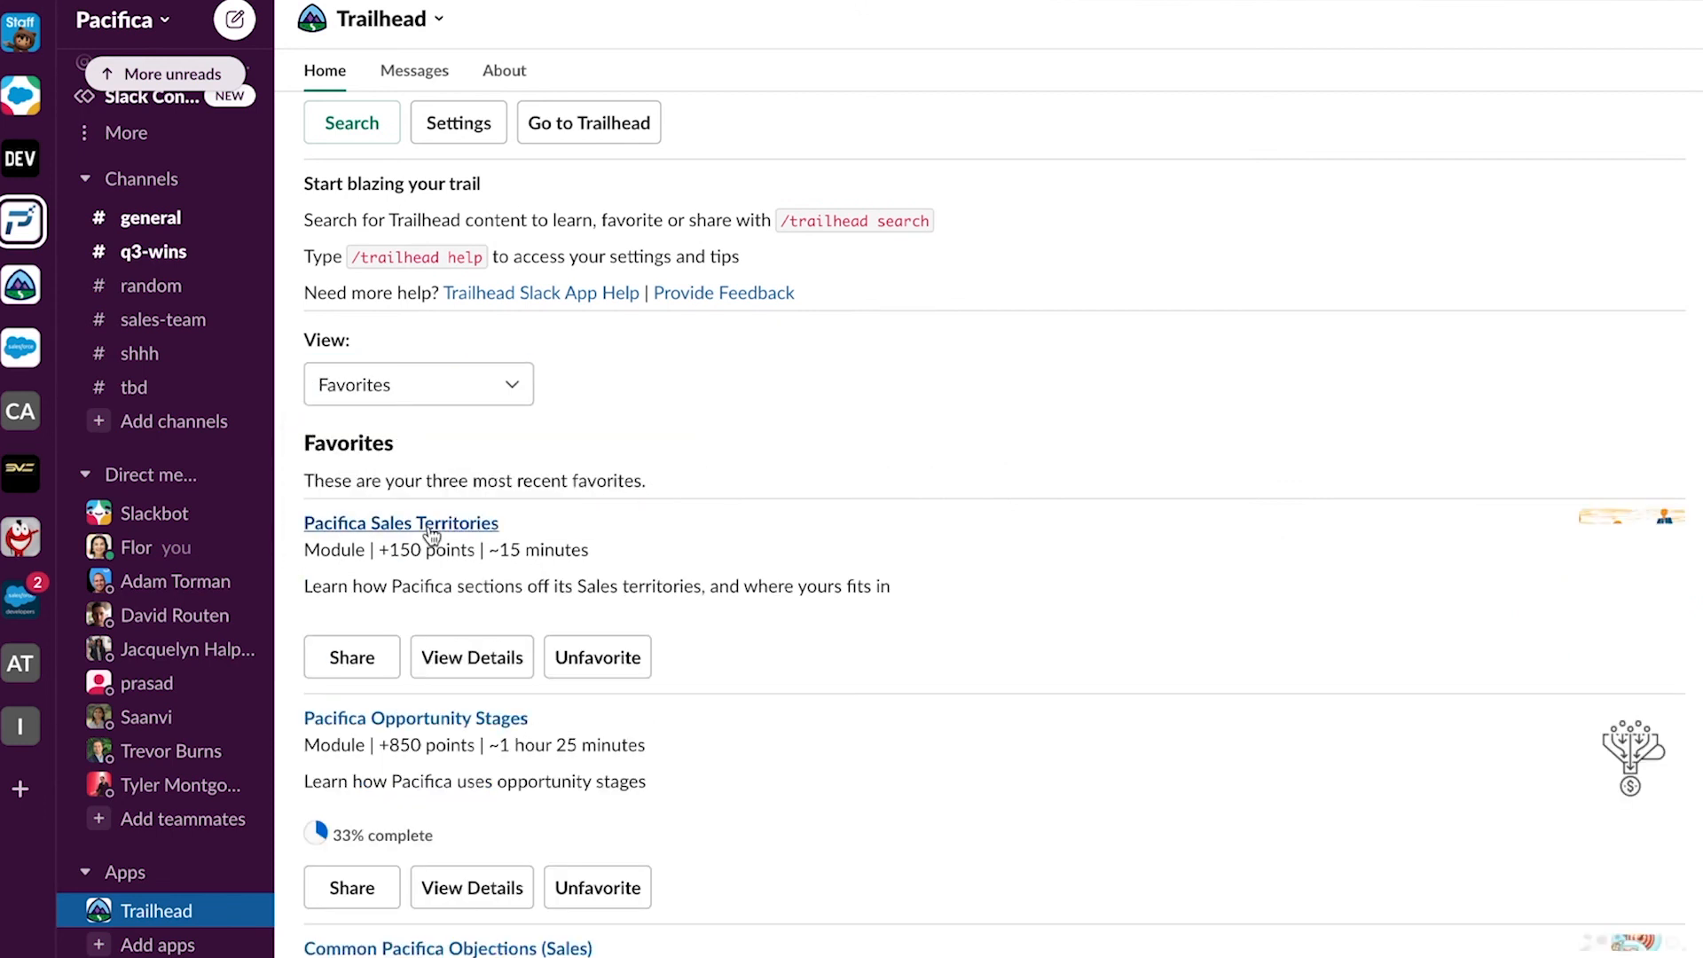